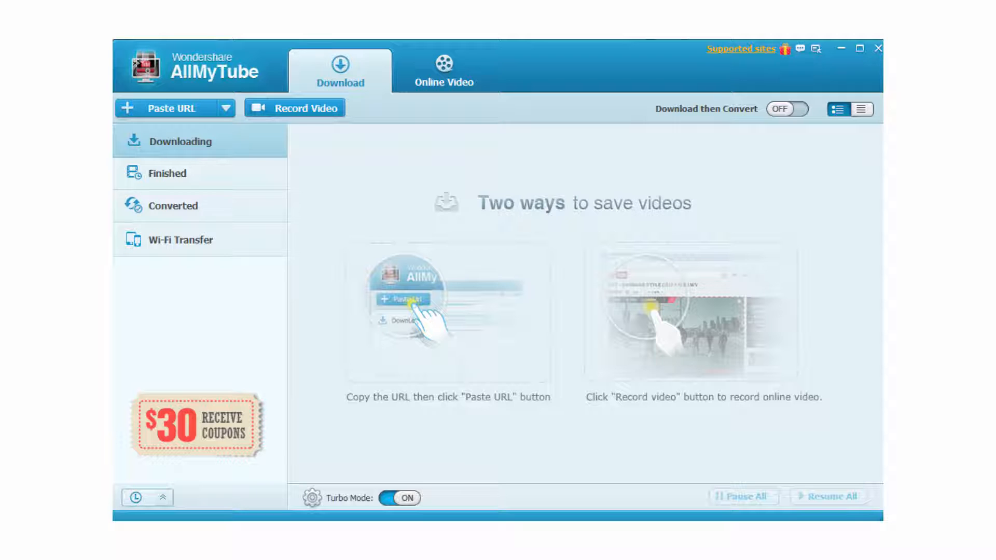
left_click(445, 68)
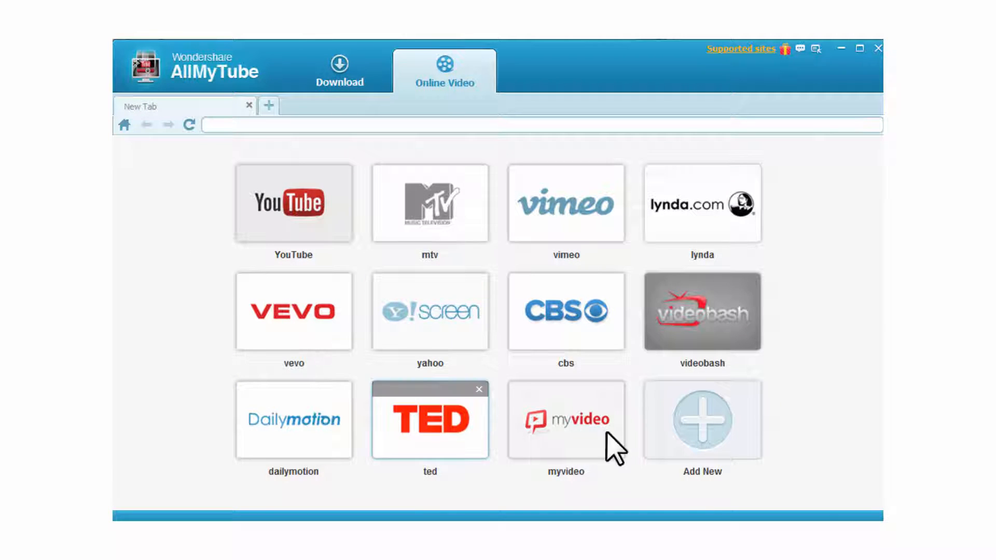
left_click(702, 419)
type("ustream")
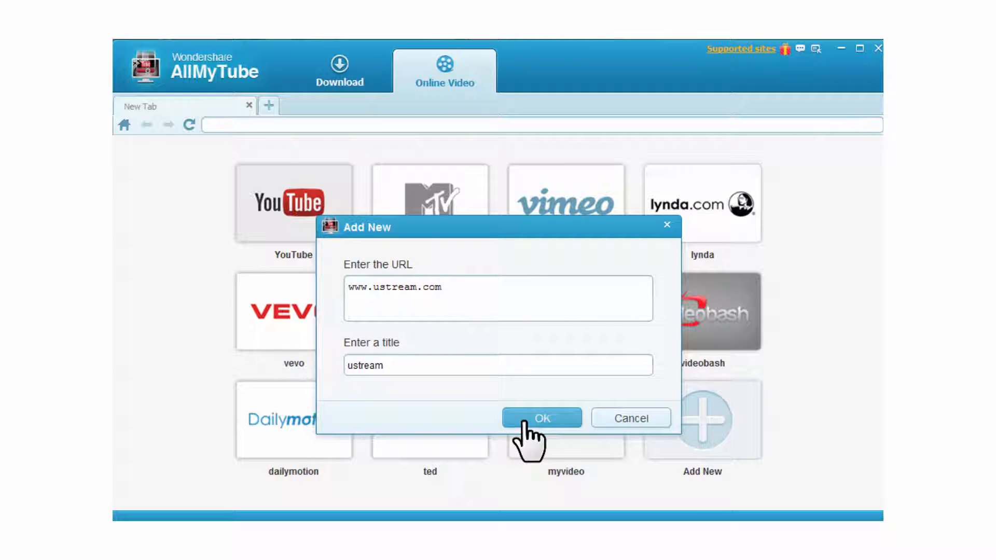
left_click(541, 419)
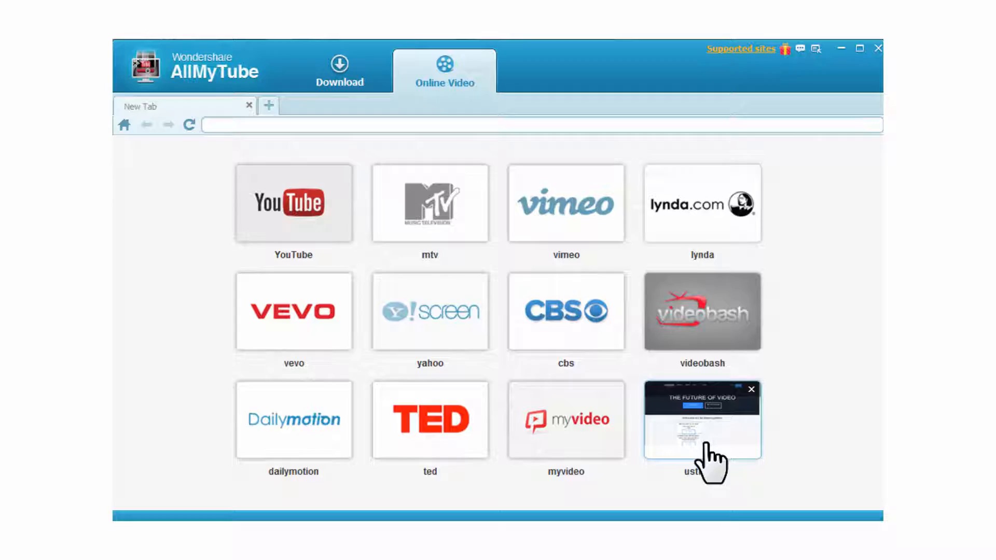
left_click(702, 420)
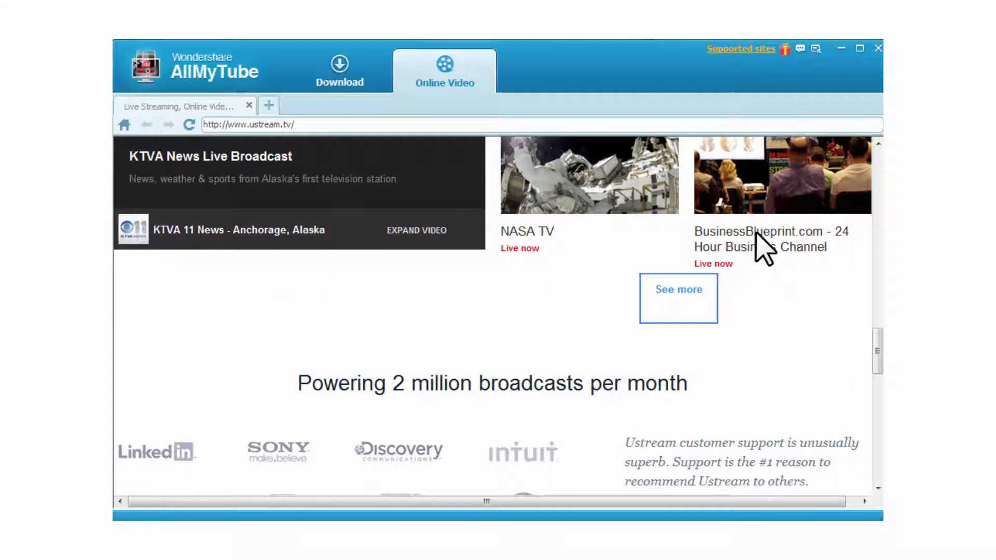
Step: Open the BusinessBlueprint.com 24 Hour Business Channel and download its video
left_click(761, 239)
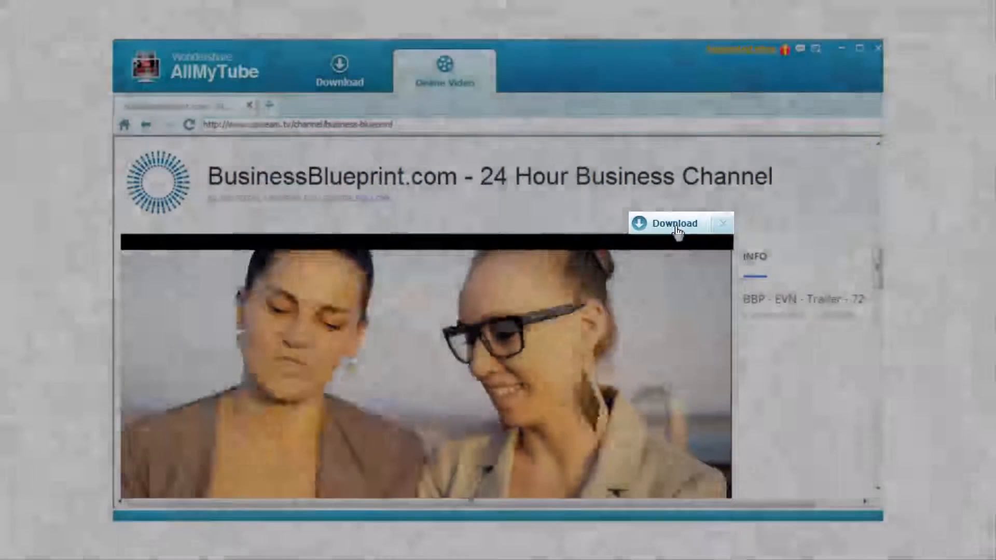
left_click(667, 224)
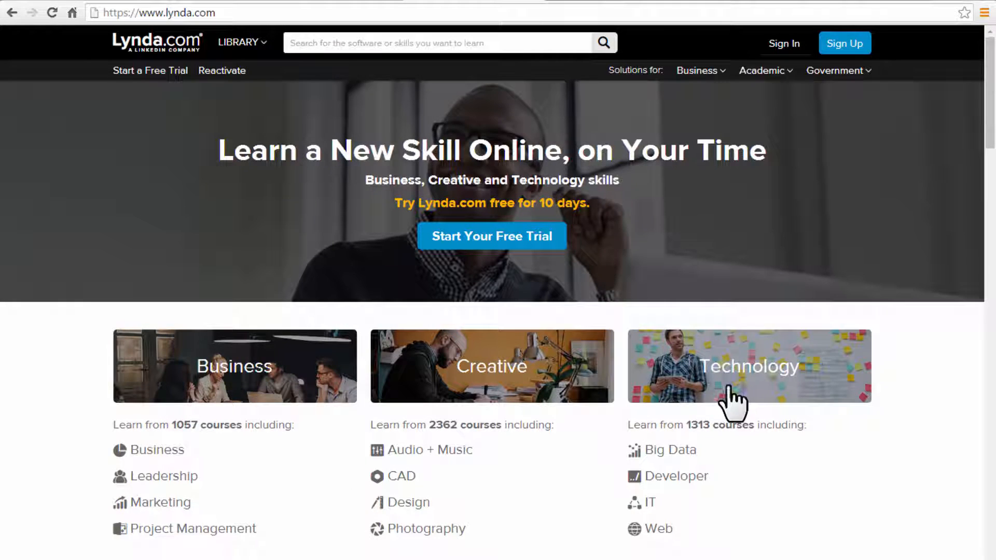
Step: Browse lynda.com's Technology top courses in Chrome and return to AllMyTube
left_click(748, 366)
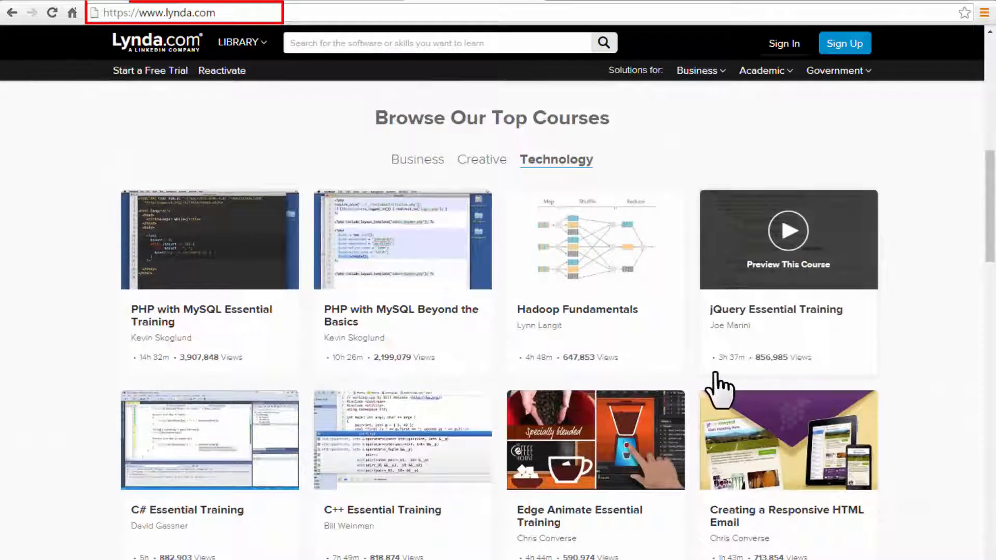
left_click(201, 316)
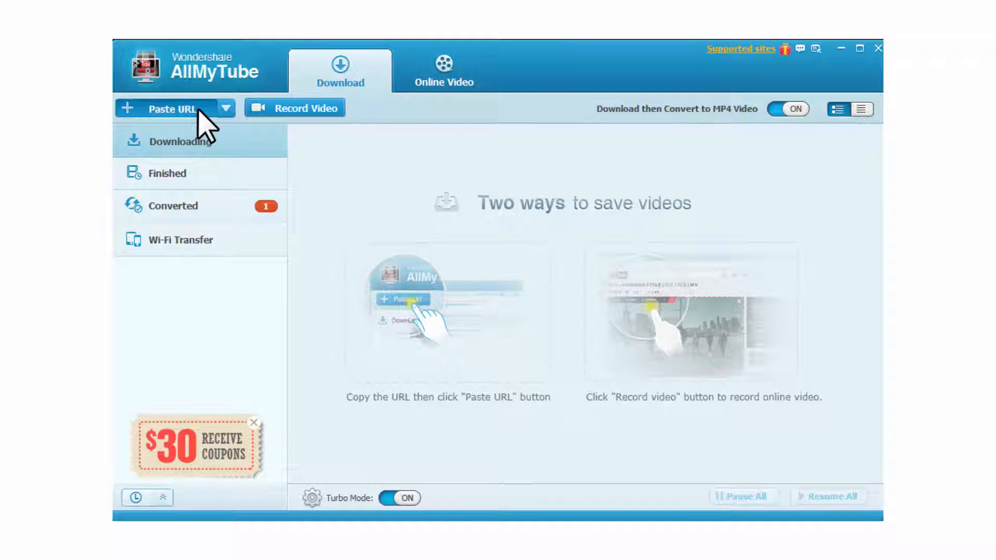
Step: Paste the copied lynda.com Small-Business-Secrets link for download, then view Finished downloads
left_click(173, 108)
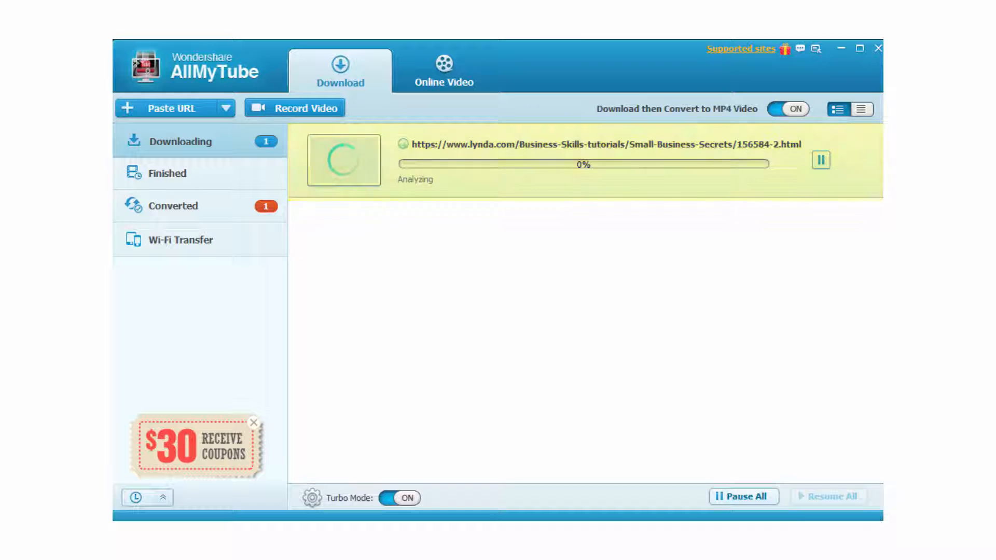
left_click(167, 173)
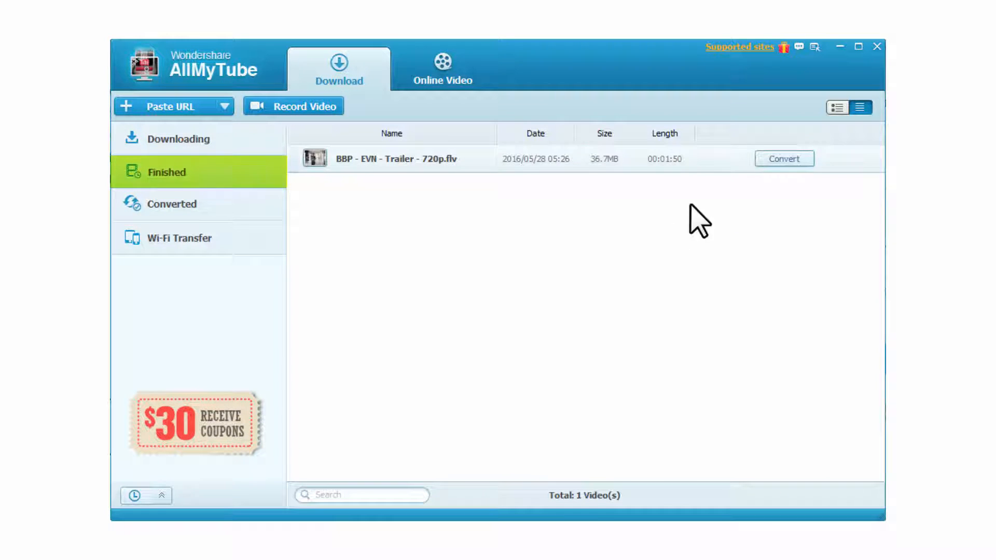
Step: Convert 'BBP - EVN - Trailer - 720p.flv' using the Apple iPhone 5 device preset
left_click(784, 159)
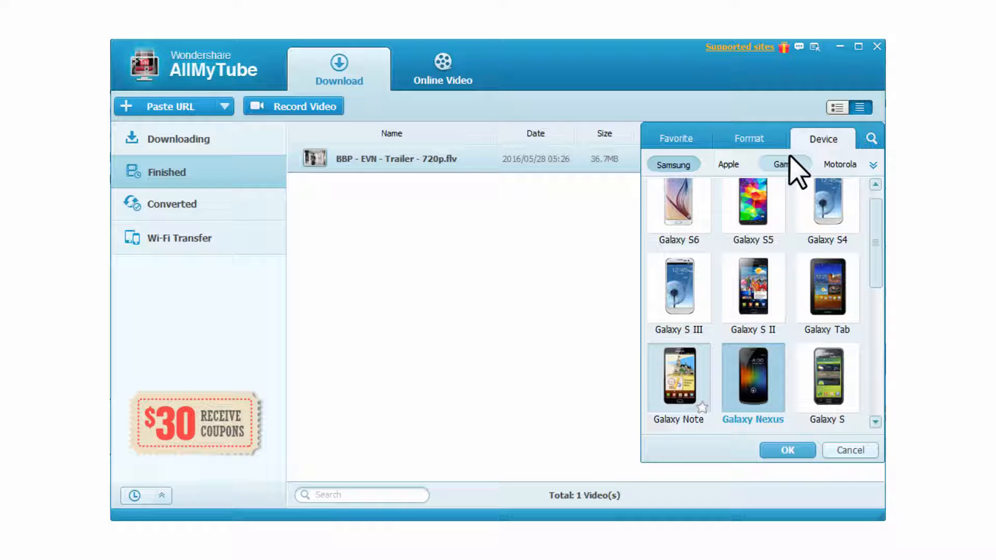
left_click(728, 164)
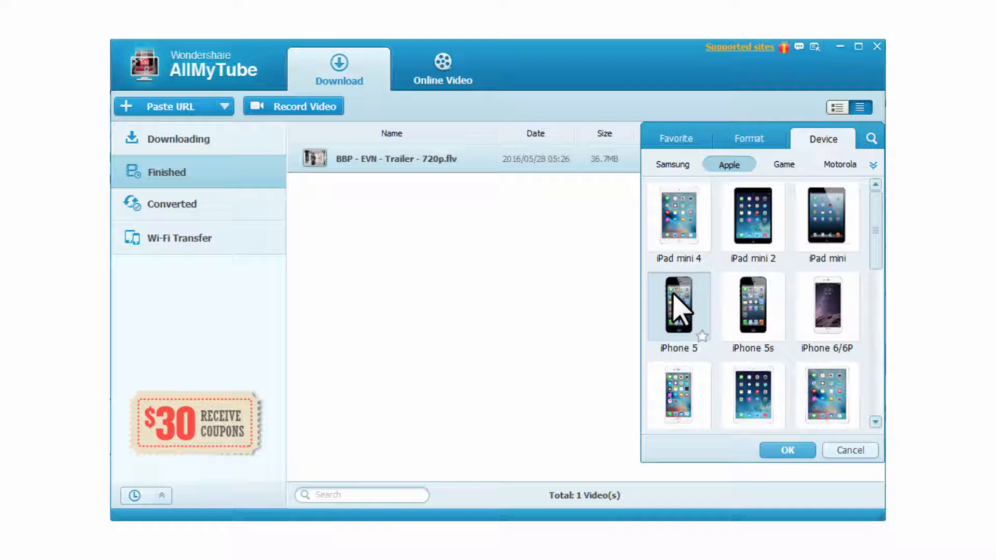
left_click(679, 306)
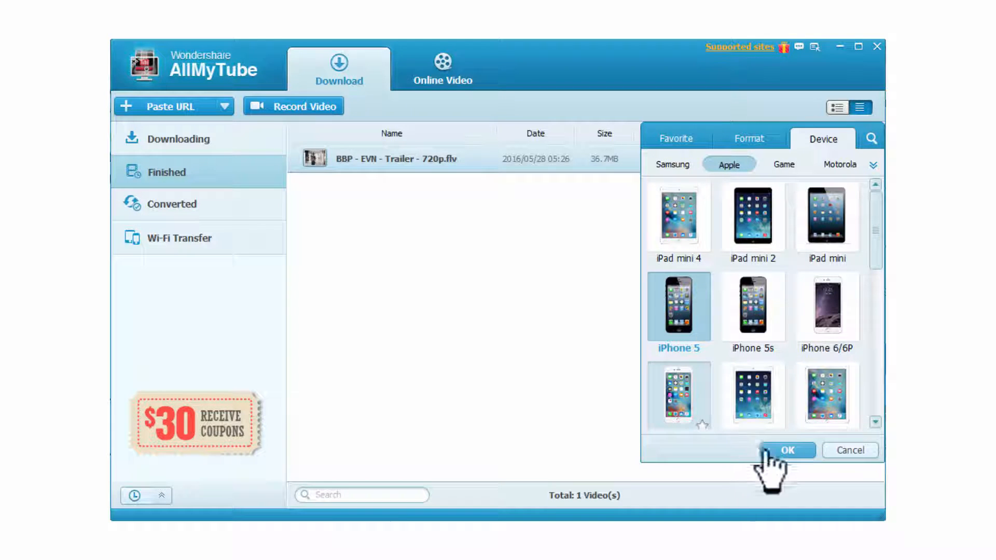
left_click(788, 451)
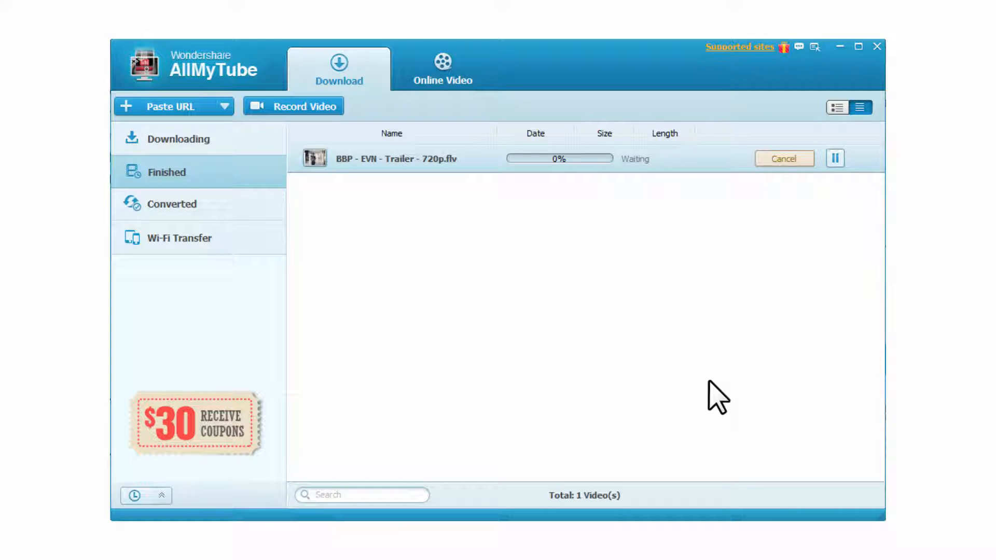